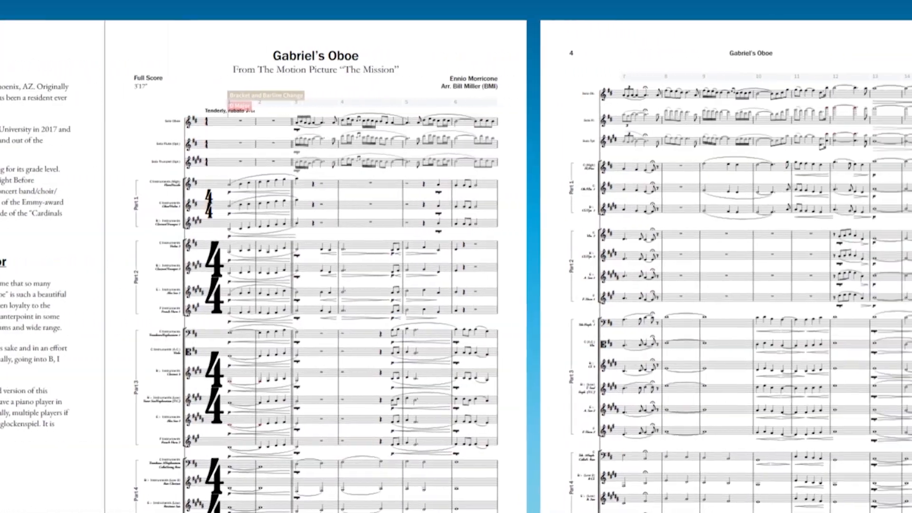
Step: Start a new project from the templates and begin note input with Shift+N
{"action": "left_click", "coordinate": [389, 49]}
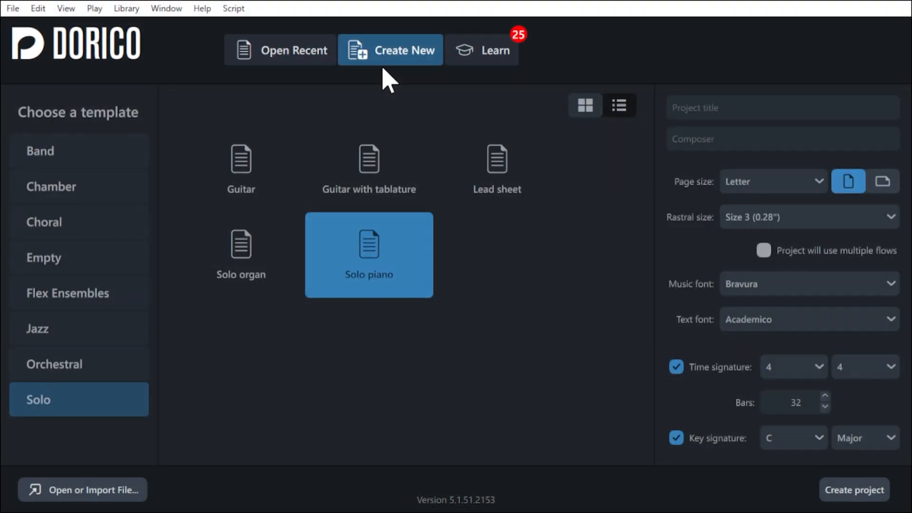
{"action": "mouse_move", "coordinate": [58, 244]}
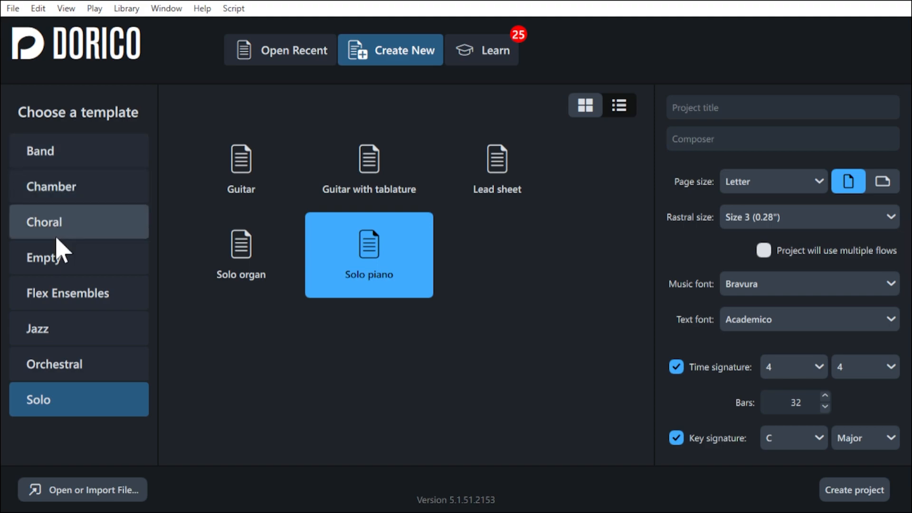
{"action": "left_click", "coordinate": [37, 328]}
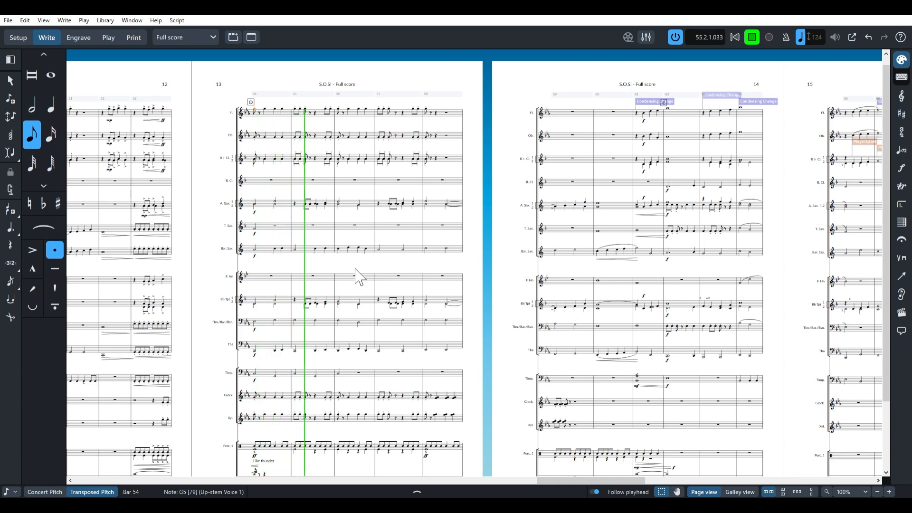
{"action": "left_click", "coordinate": [107, 37]}
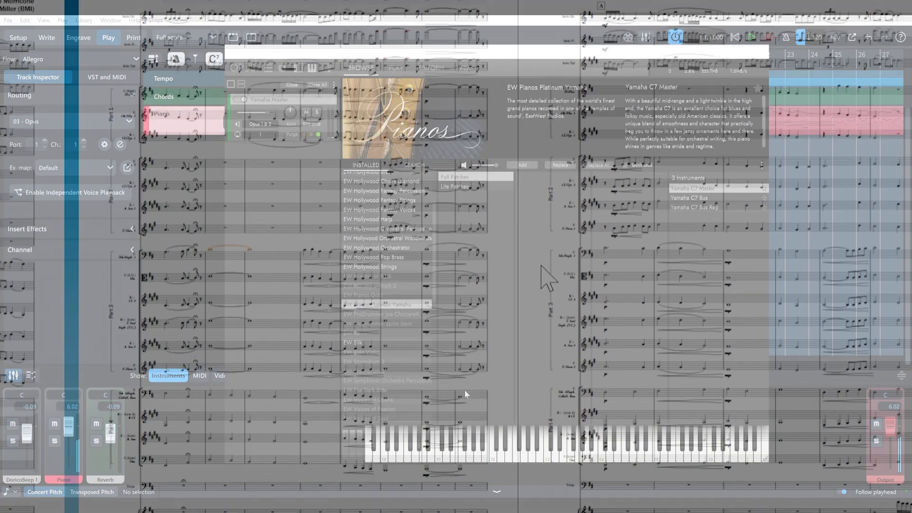
{"action": "left_click", "coordinate": [291, 84]}
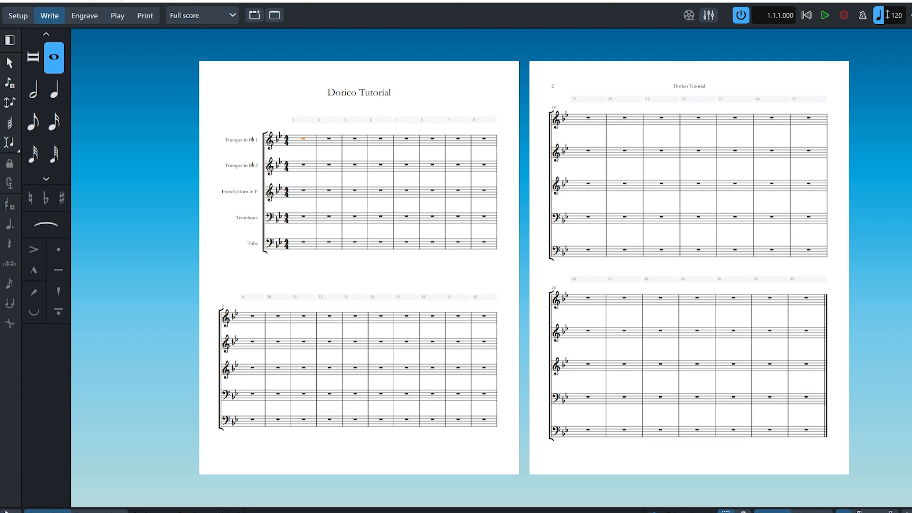
{"action": "key", "text": "shift+n"}
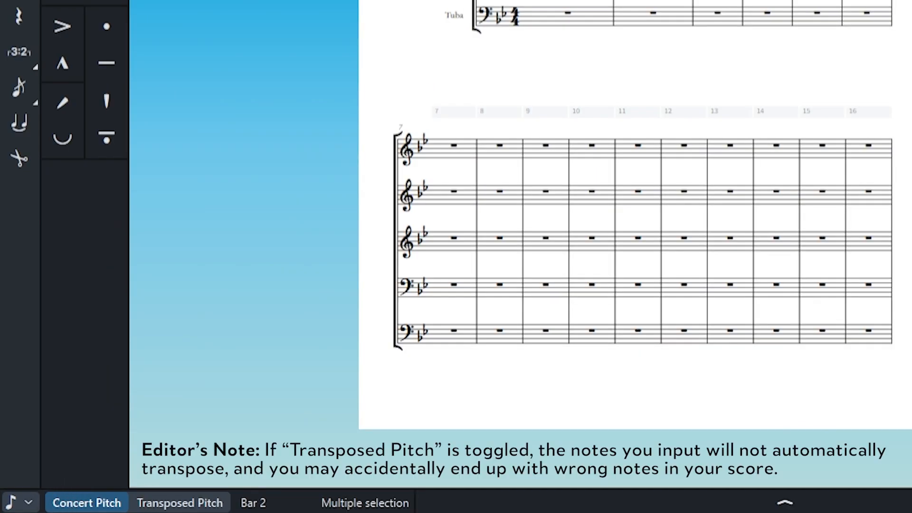
{"action": "mouse_move", "coordinate": [281, 230]}
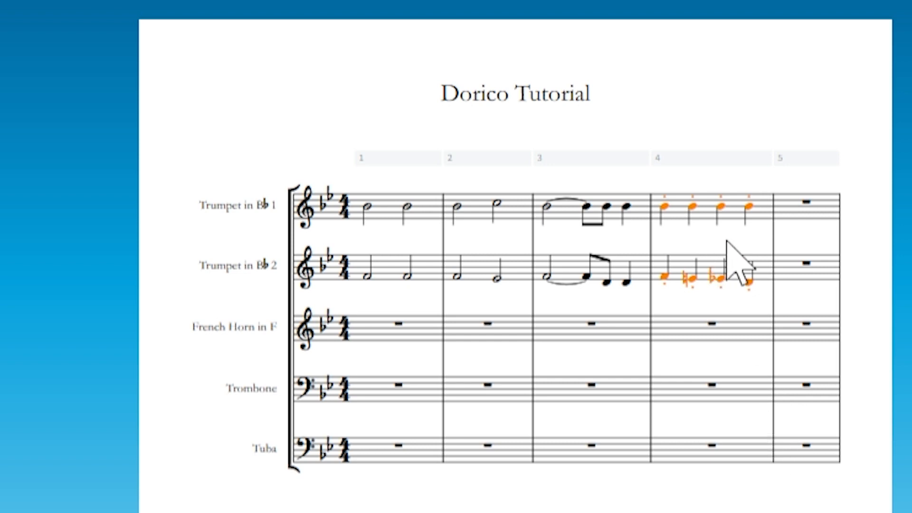
{"action": "mouse_move", "coordinate": [789, 274]}
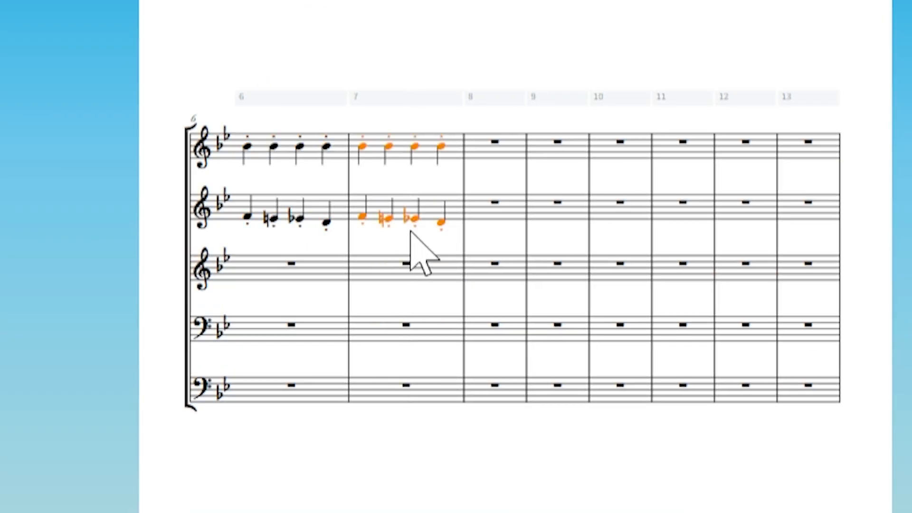
Step: Repeat the trumpets' staccato quarter-note bar forward into bars 6 and 7 with Shift+R
{"action": "key", "text": "shift+r"}
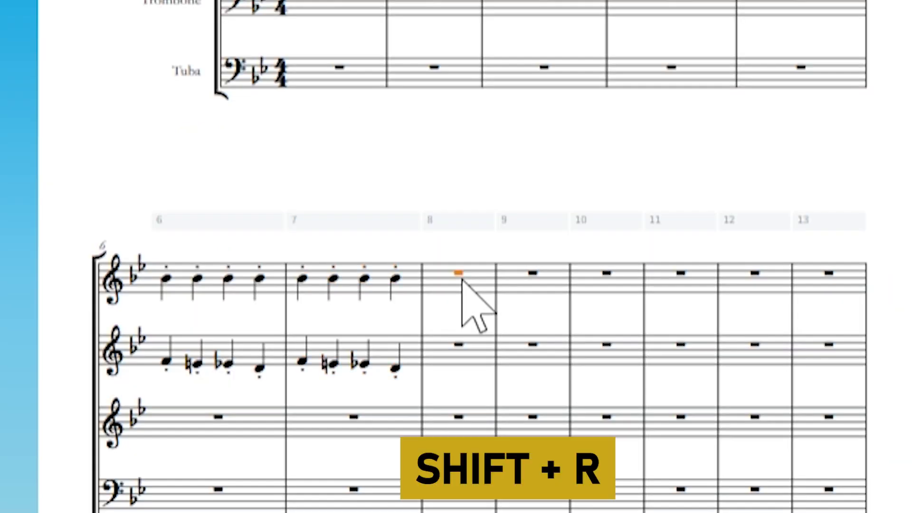
{"action": "key", "text": "shift+r"}
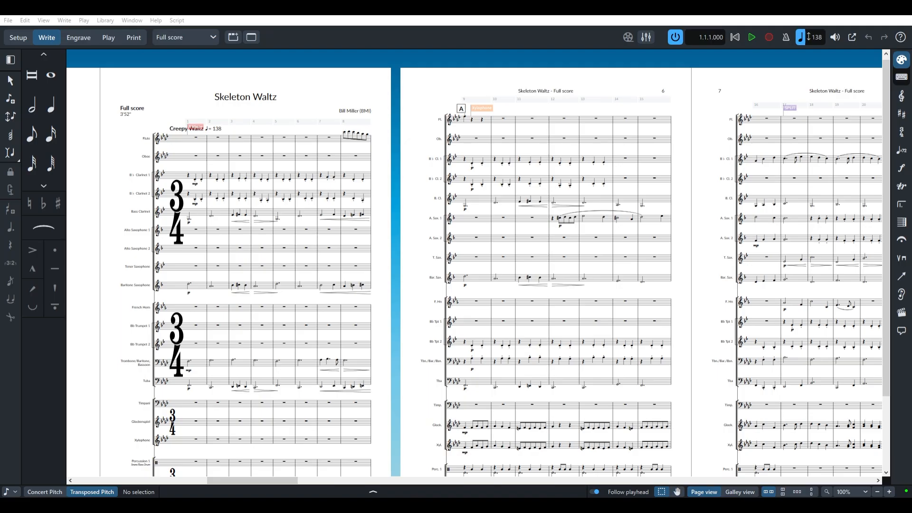
Step: Select the flute rest in bar 10 and start a bar or barline change there
{"action": "left_click", "coordinate": [507, 120]}
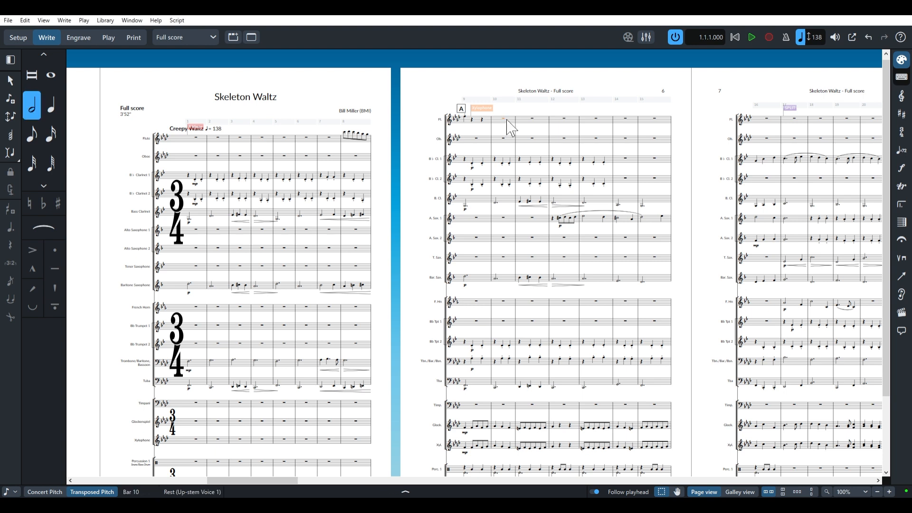
{"action": "double_click", "coordinate": [482, 108]}
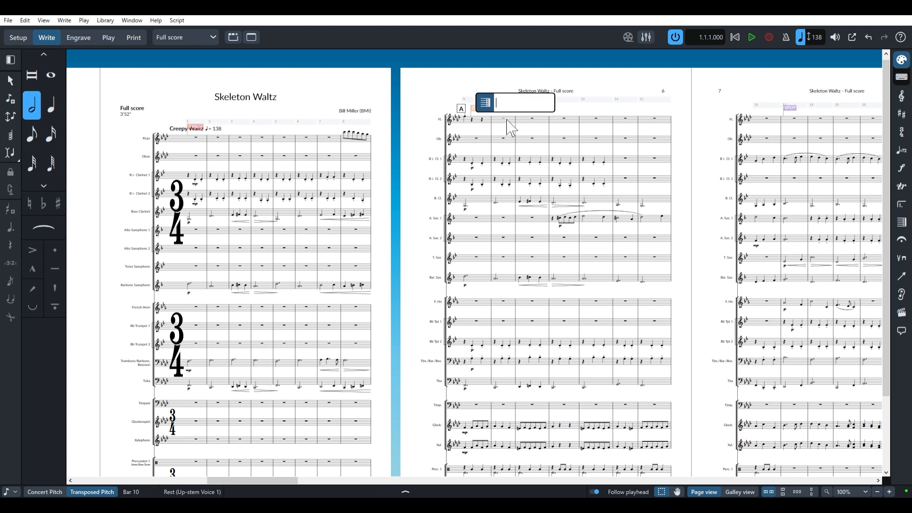
{"action": "mouse_move", "coordinate": [505, 134]}
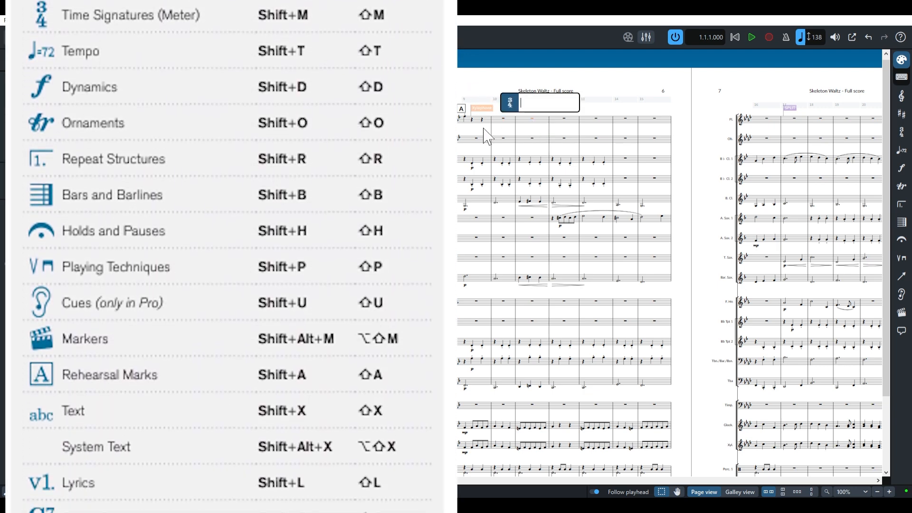
{"action": "scroll", "scroll_direction": "down", "scroll_amount": 3}
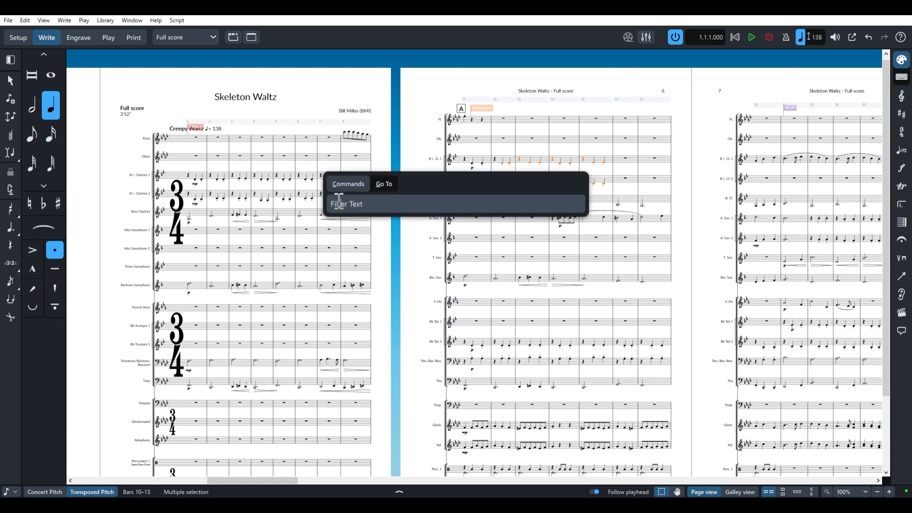
Step: Via the Jump Bar, search 'staca' and set Staccato articulation on the clarinet notes in bars 10–13
{"action": "type", "text": "Filter Text"}
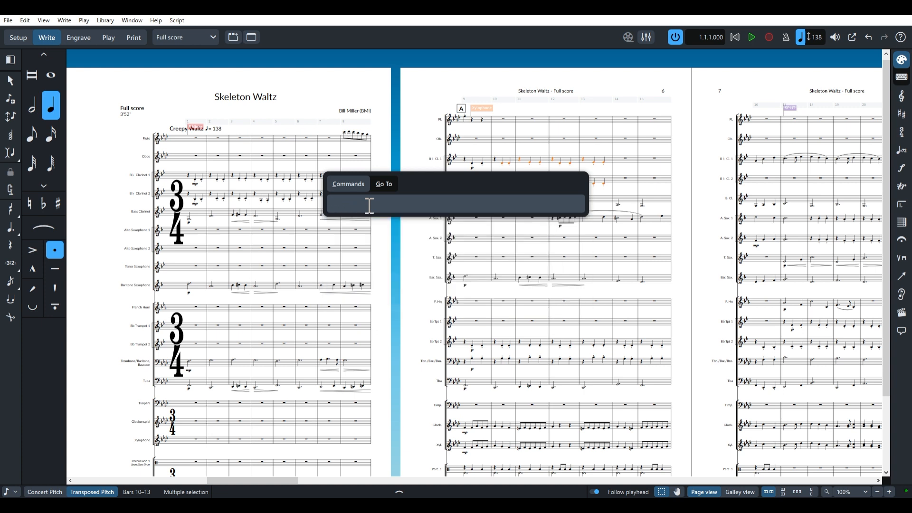
{"action": "type", "text": "staca"}
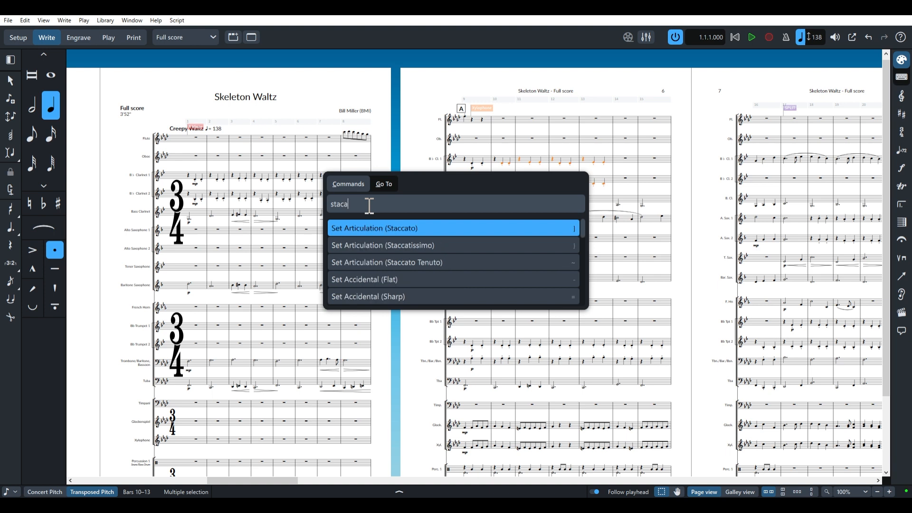
{"action": "mouse_move", "coordinate": [344, 261]}
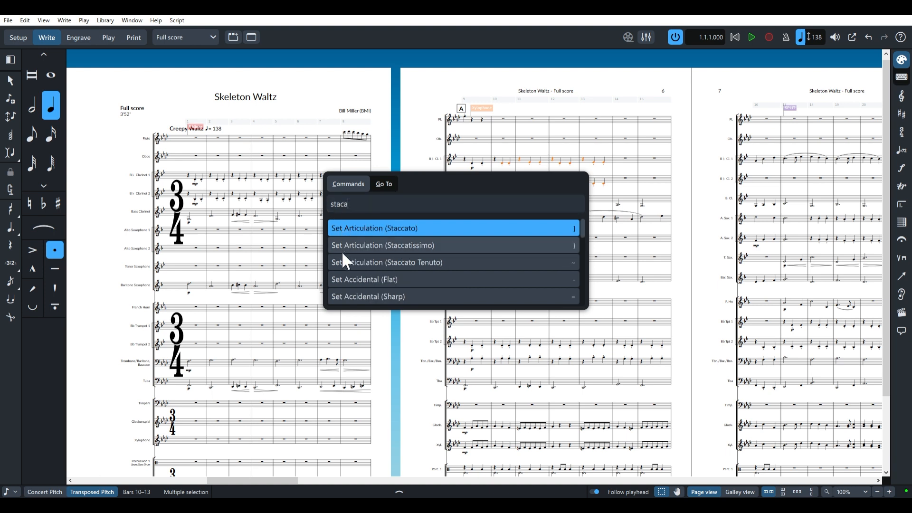
{"action": "left_click", "coordinate": [375, 228]}
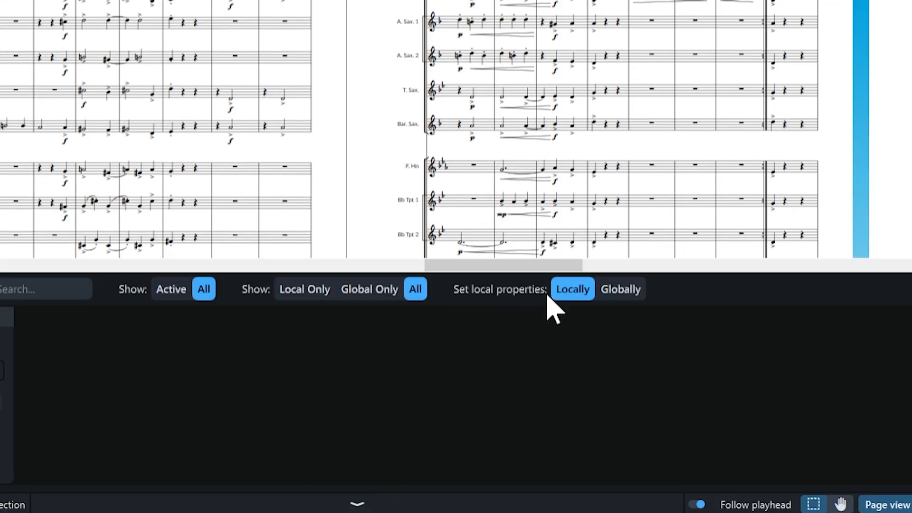
{"action": "mouse_move", "coordinate": [210, 3]}
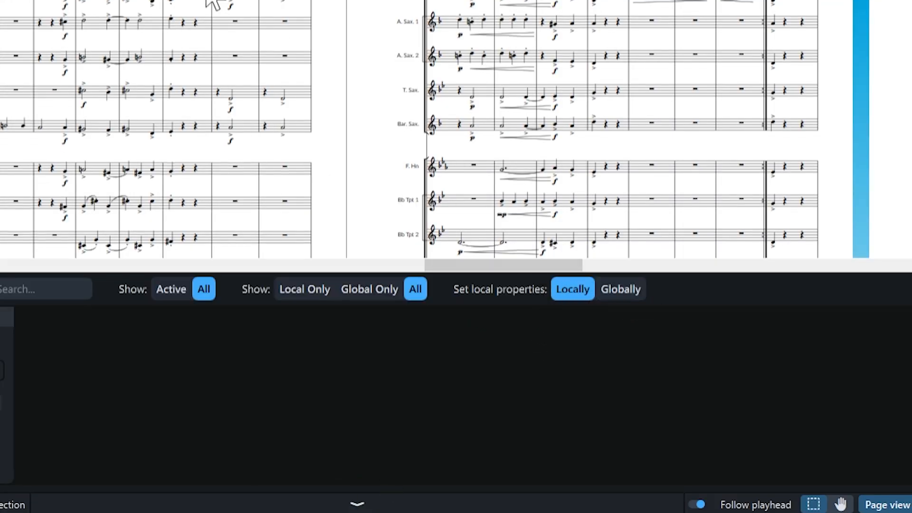
Step: Switch 'Set local properties' to Globally so edits apply to every layout
{"action": "scroll", "scroll_direction": "down", "scroll_amount": 3}
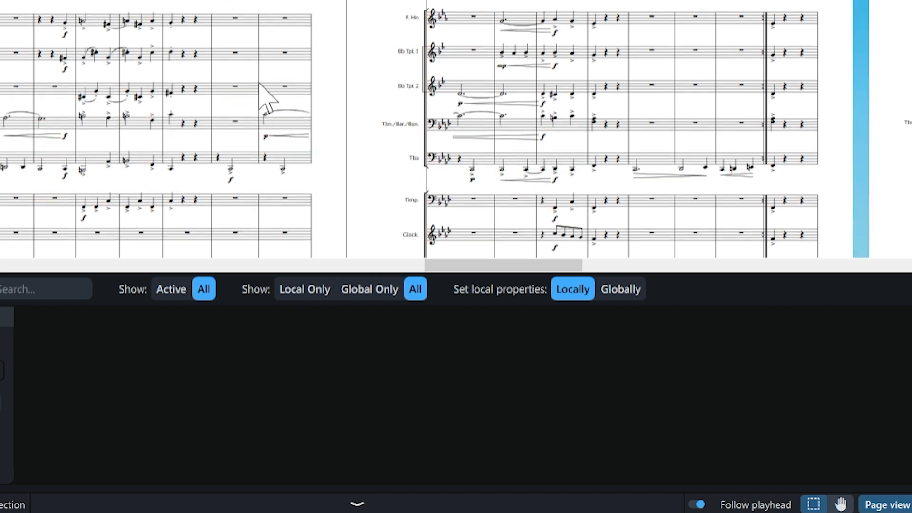
{"action": "mouse_move", "coordinate": [458, 312]}
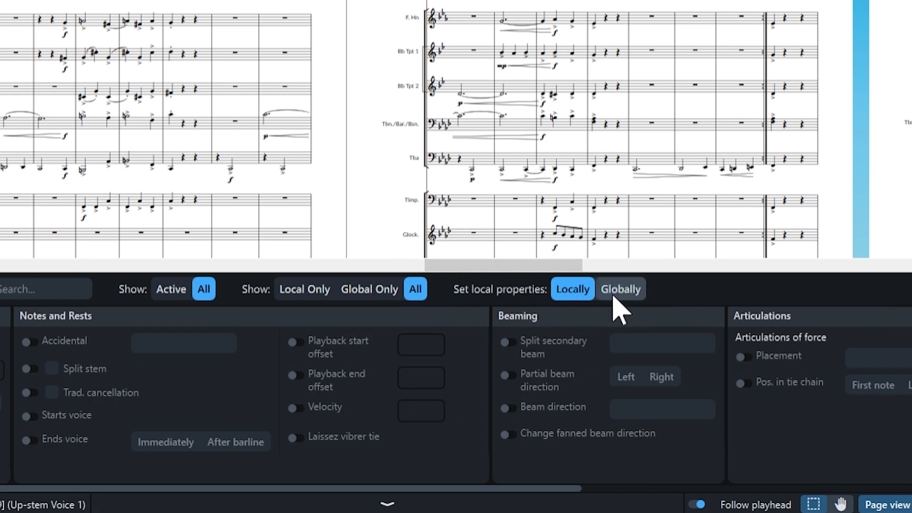
{"action": "left_click", "coordinate": [620, 289]}
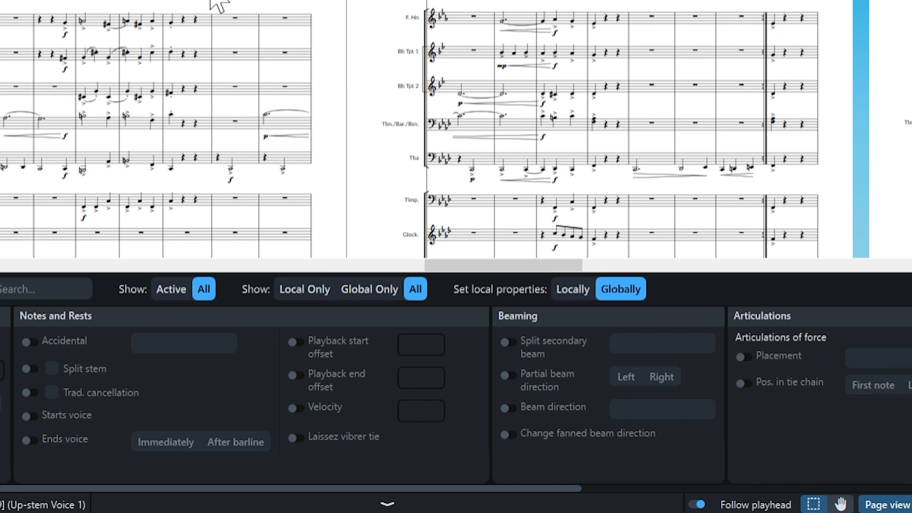
{"action": "left_click", "coordinate": [572, 289]}
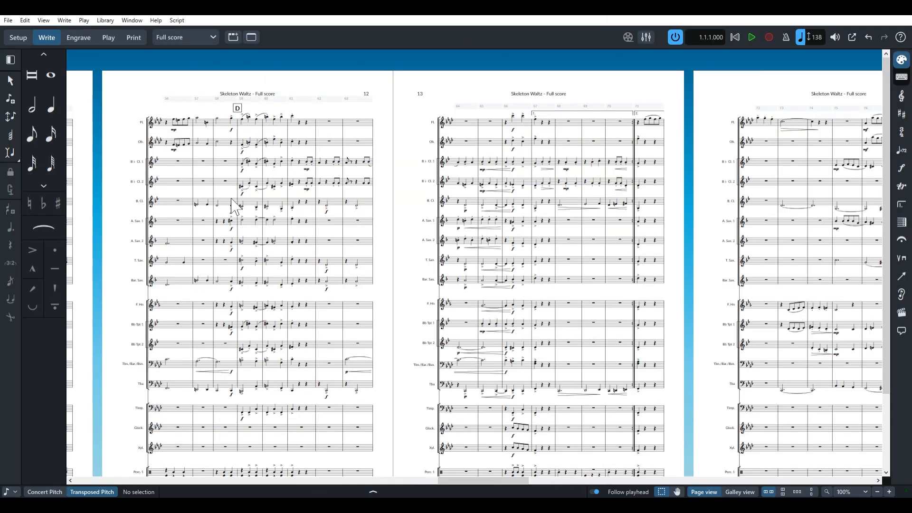
{"action": "mouse_move", "coordinate": [328, 131]}
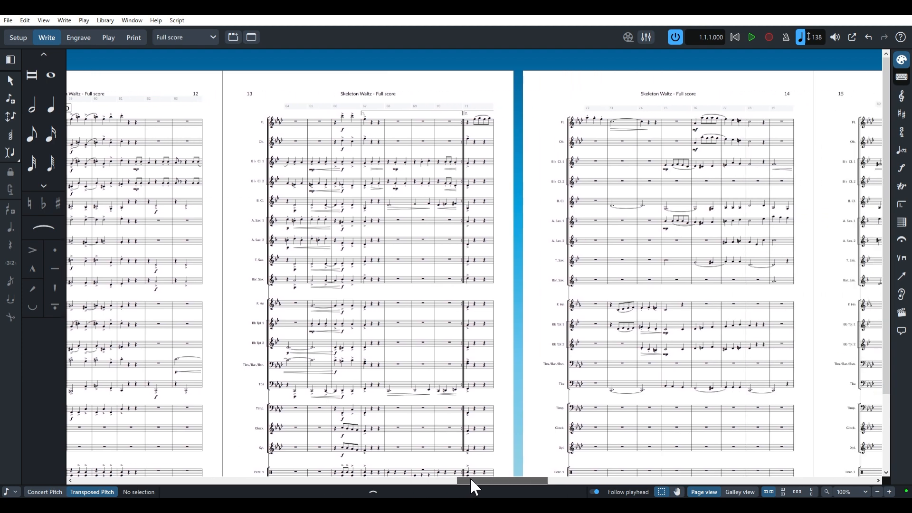
Step: Scroll through the Skeleton Waltz full score and open the Bb Clarinet 1 part in a new tab
{"action": "scroll", "scroll_direction": "right", "scroll_amount": 3}
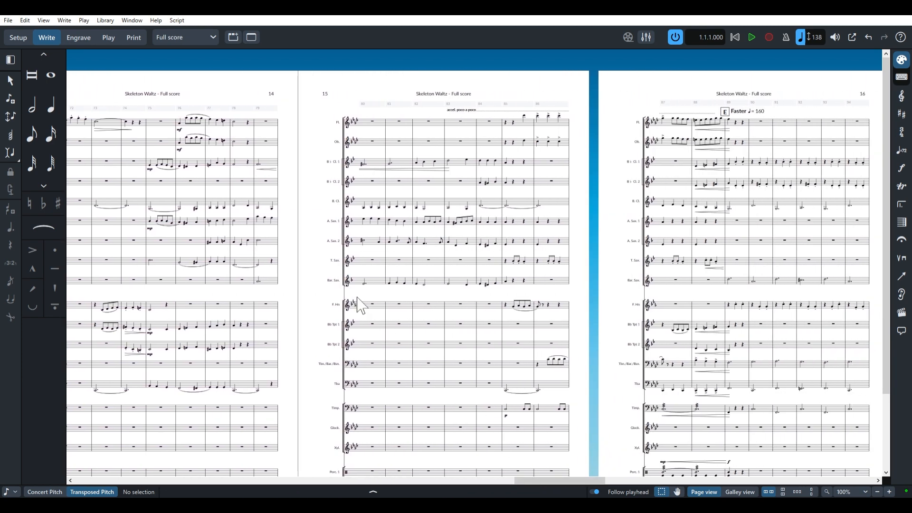
{"action": "mouse_move", "coordinate": [362, 214]}
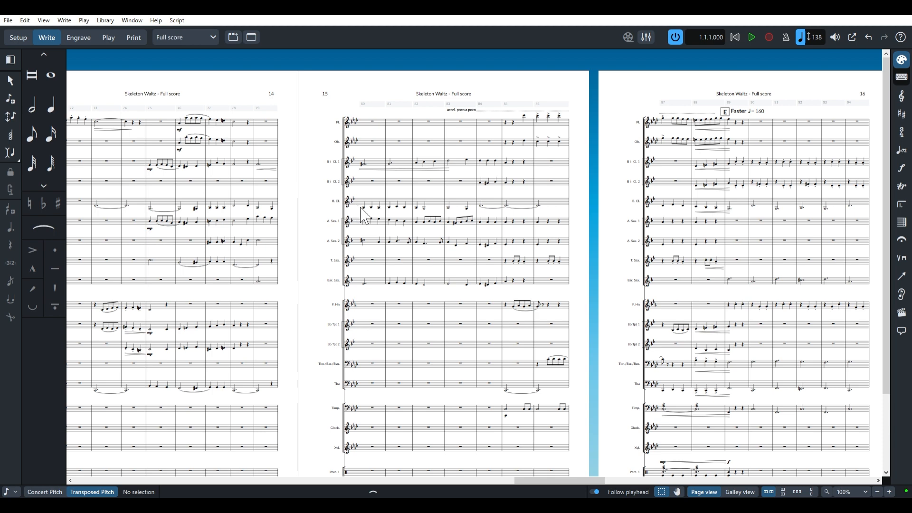
{"action": "mouse_move", "coordinate": [361, 218]}
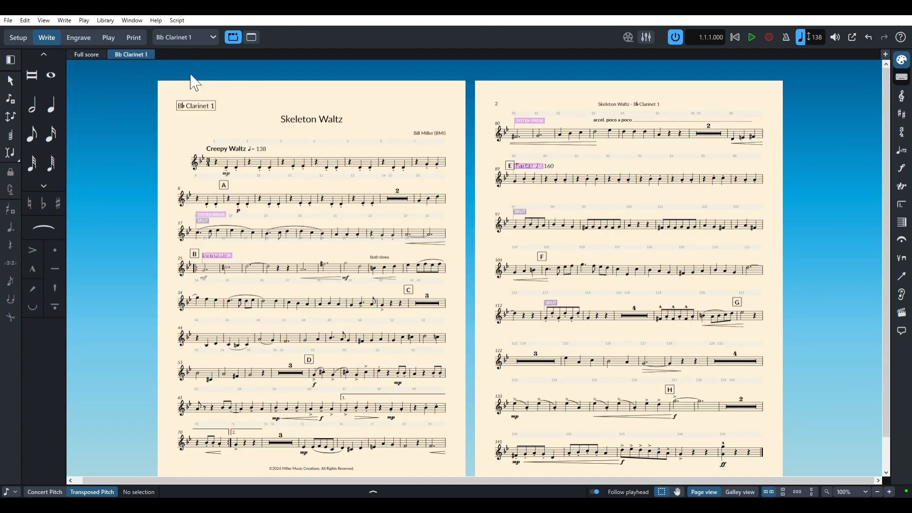
{"action": "left_click", "coordinate": [87, 54]}
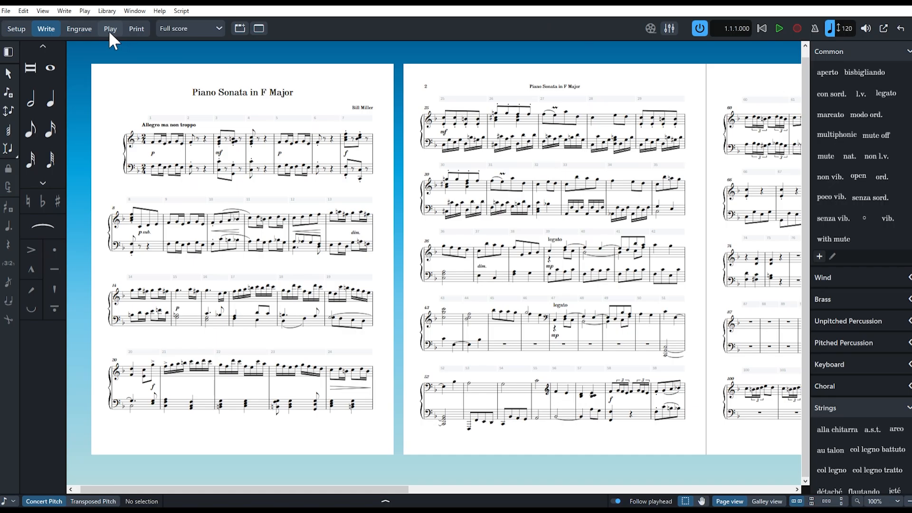
Step: In Play mode, check the VST and MIDI tab, then review the piano track's routing to Opus and its expression map
{"action": "left_click", "coordinate": [110, 29]}
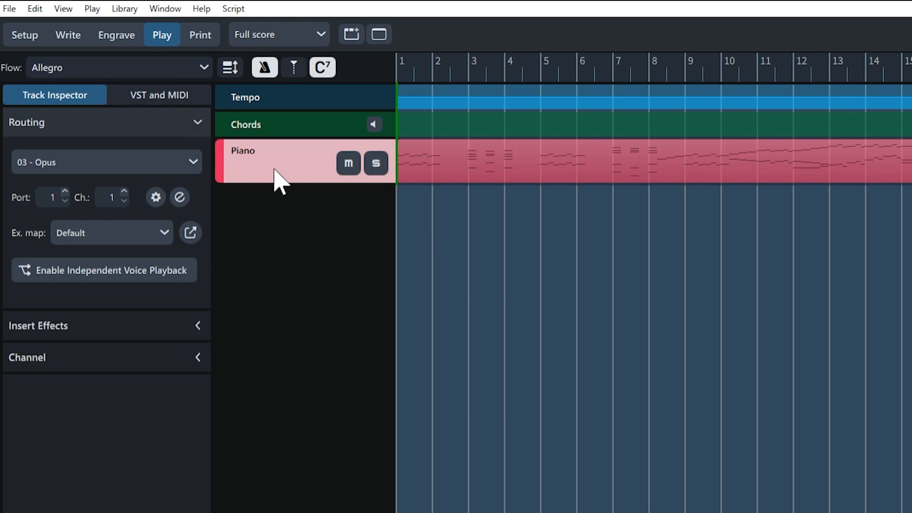
{"action": "mouse_move", "coordinate": [87, 207]}
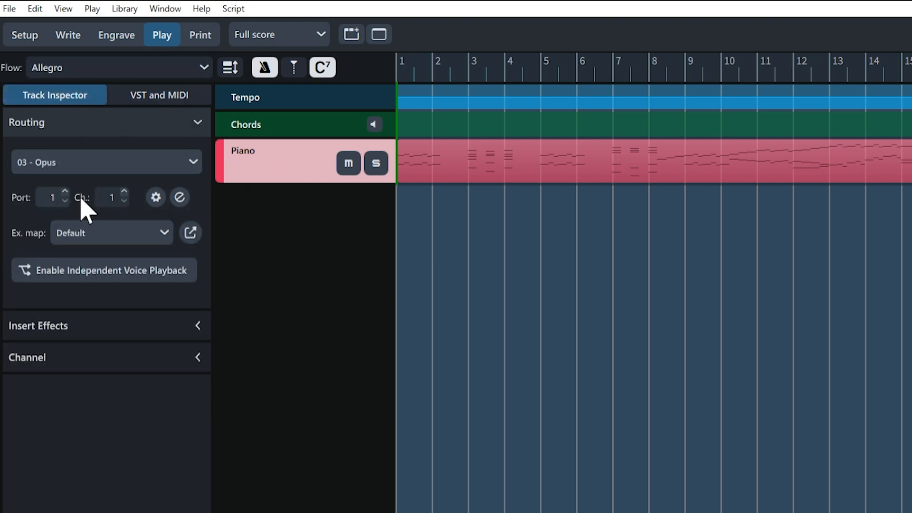
{"action": "mouse_move", "coordinate": [20, 265]}
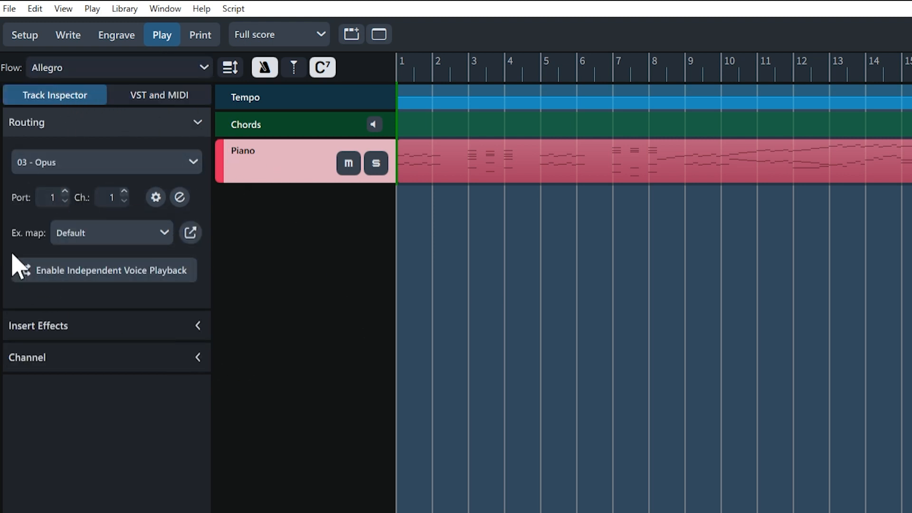
{"action": "left_click", "coordinate": [160, 95]}
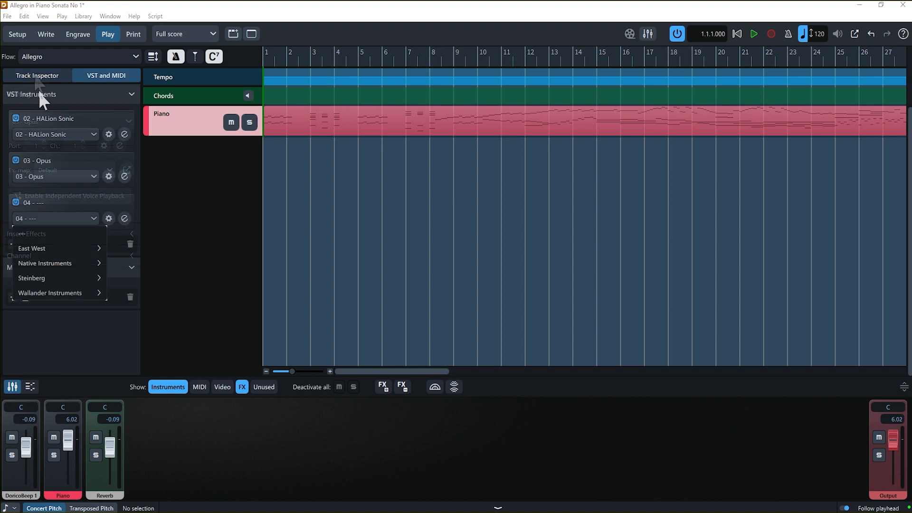
{"action": "left_click", "coordinate": [37, 75]}
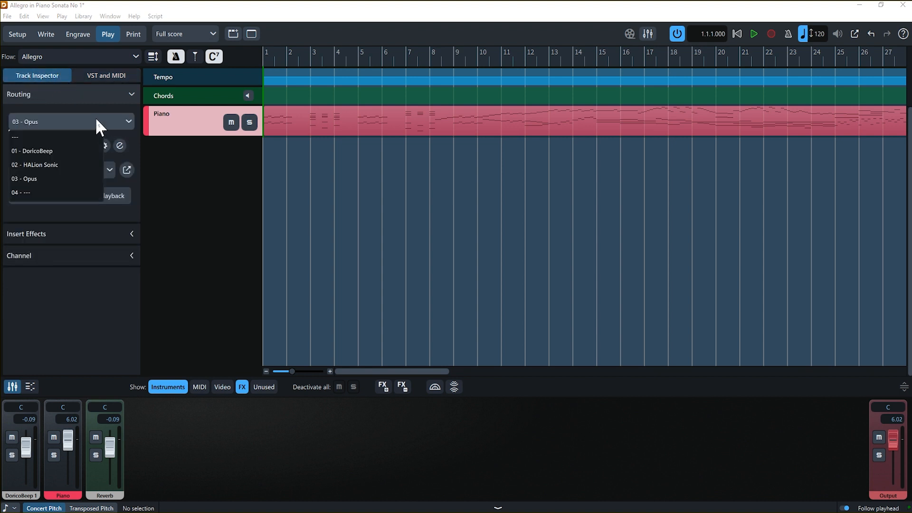
{"action": "left_click", "coordinate": [24, 179]}
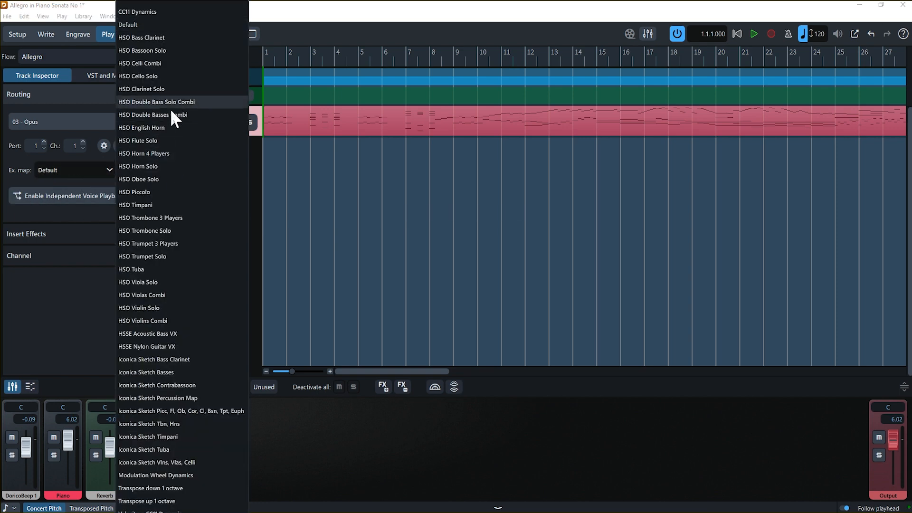
{"action": "mouse_move", "coordinate": [119, 322]}
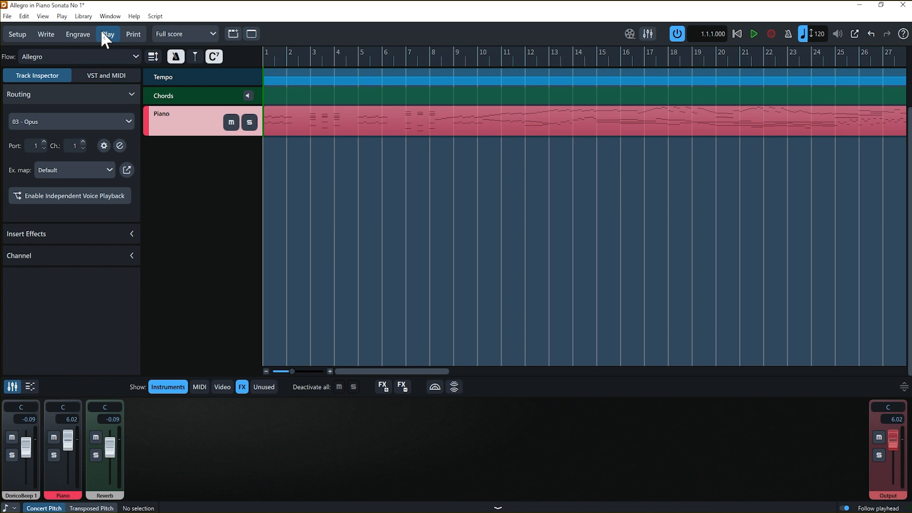
{"action": "mouse_move", "coordinate": [202, 123]}
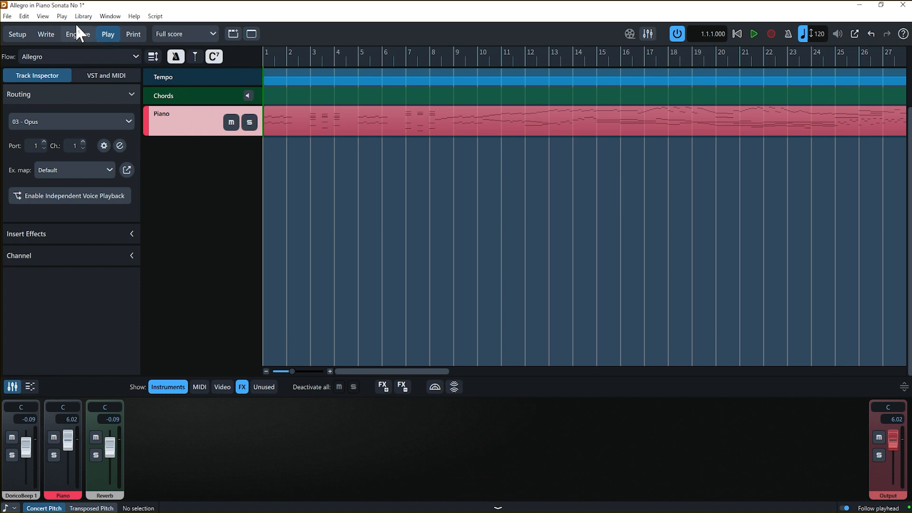
Step: Choose Playback Template… from the Play menu to list the available templates
{"action": "left_click", "coordinate": [62, 16]}
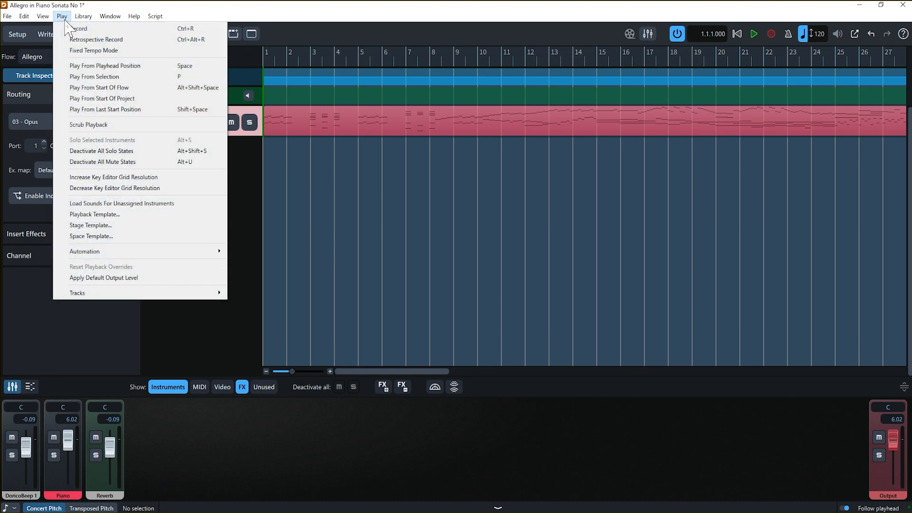
{"action": "mouse_move", "coordinate": [99, 207]}
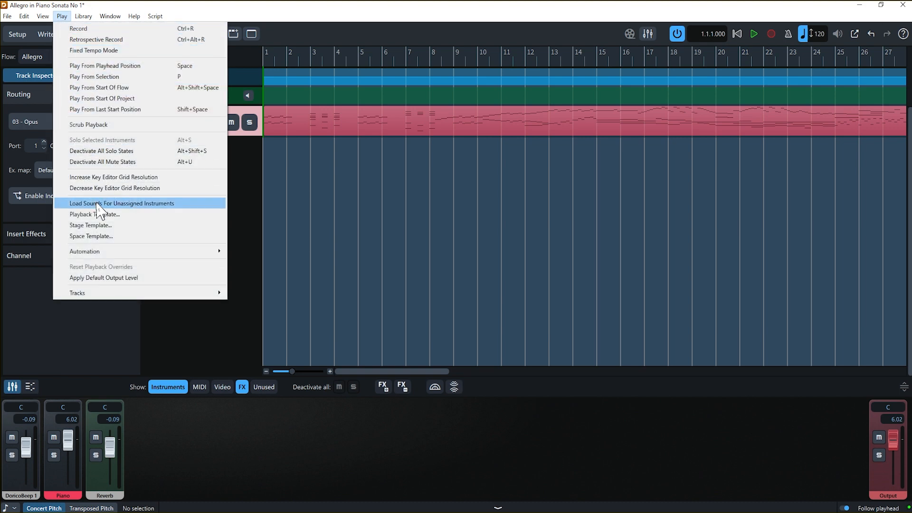
{"action": "left_click", "coordinate": [98, 214]}
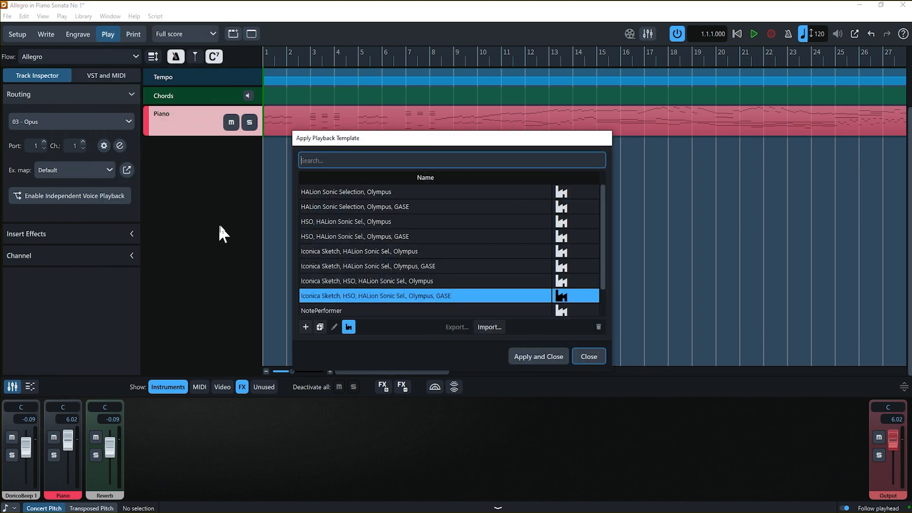
{"action": "mouse_move", "coordinate": [521, 312]}
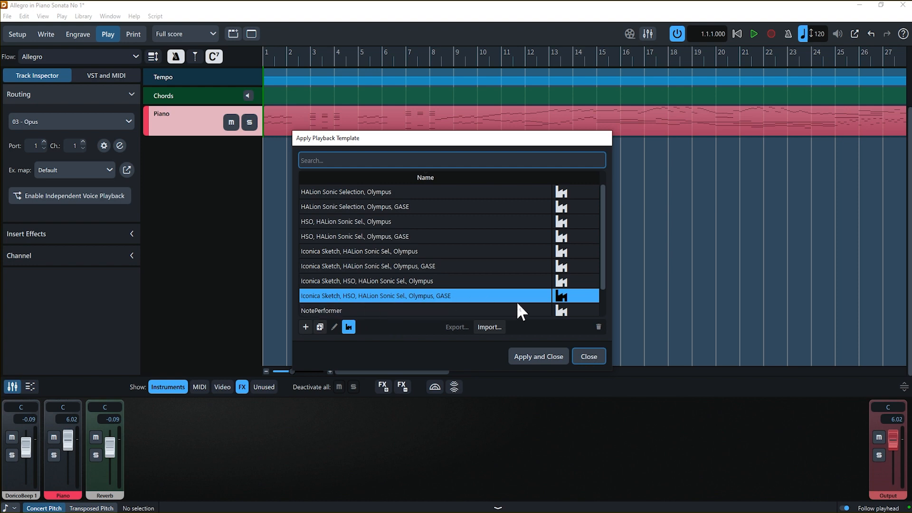
{"action": "mouse_move", "coordinate": [537, 356]}
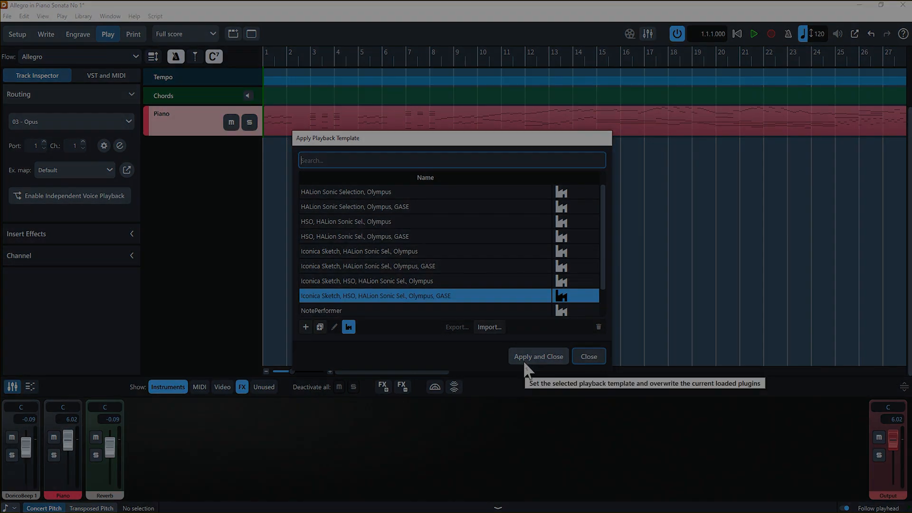